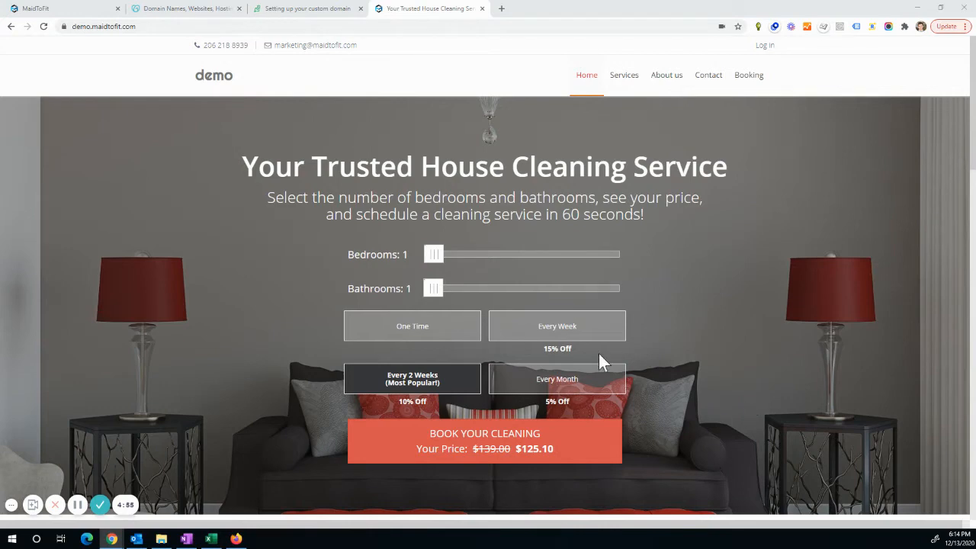
mouse_move(504, 313)
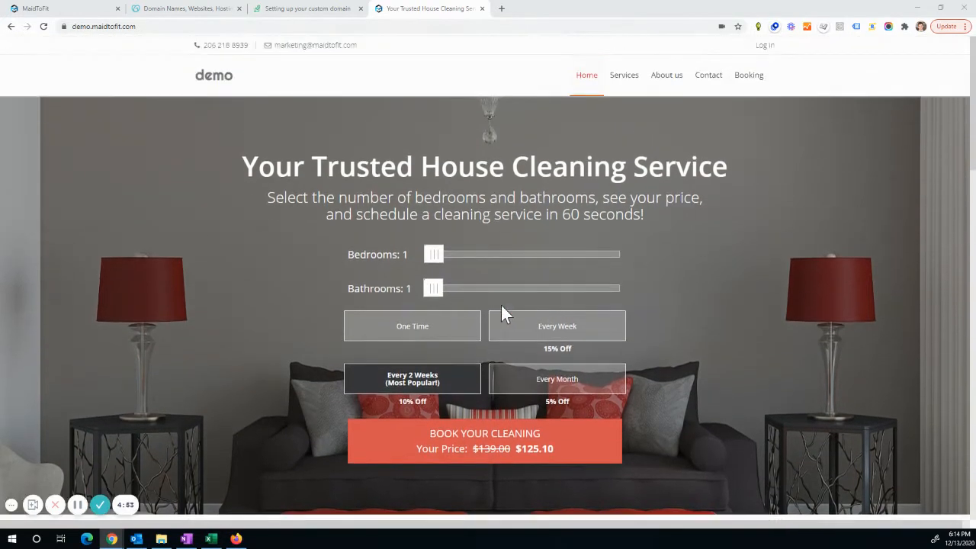
mouse_move(663, 296)
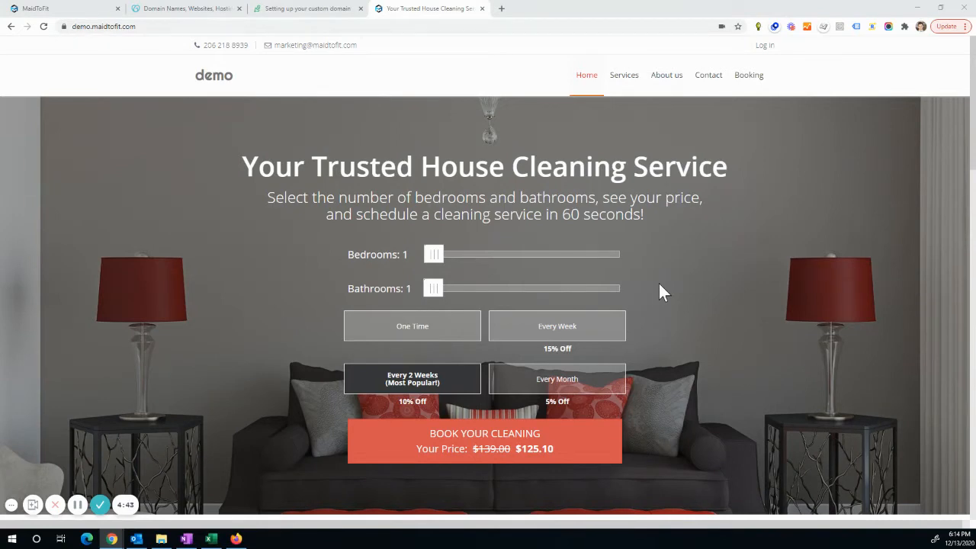
mouse_move(607, 296)
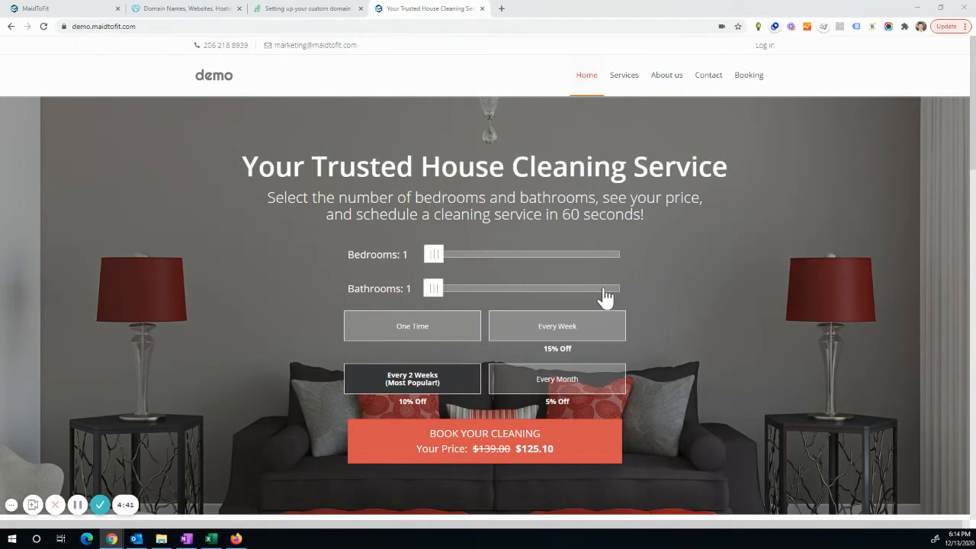
mouse_move(638, 263)
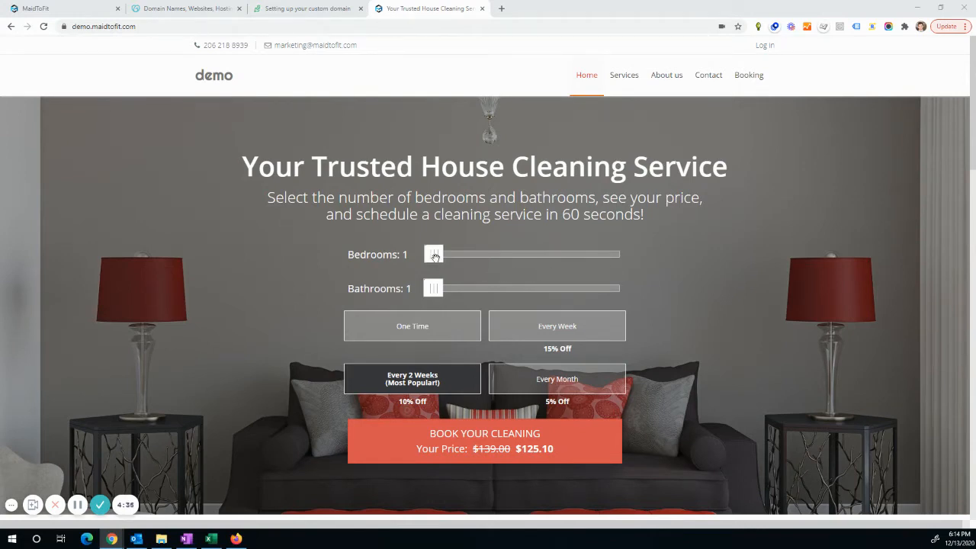
- Set the quote sliders to 3 bedrooms and 2 bathrooms
drag(433, 254, 540, 253)
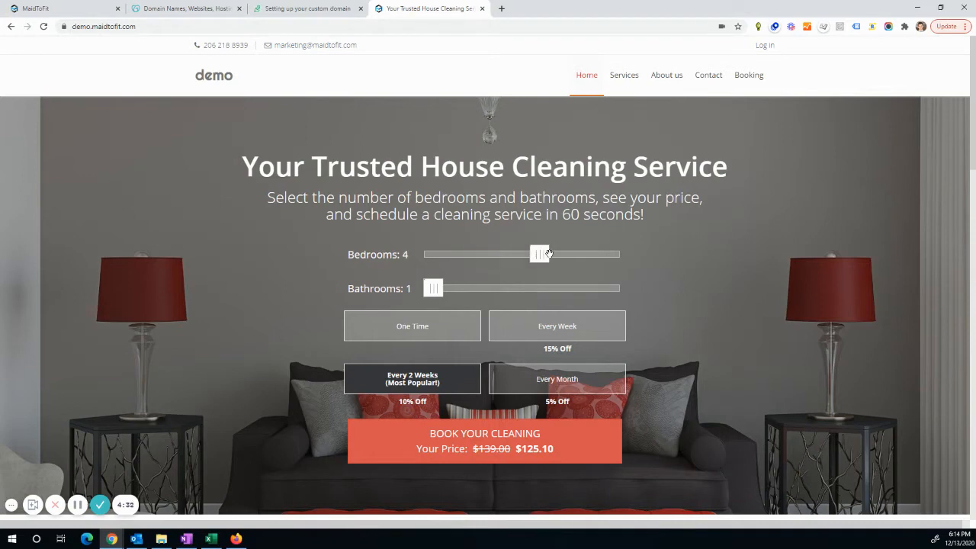
drag(540, 253, 433, 253)
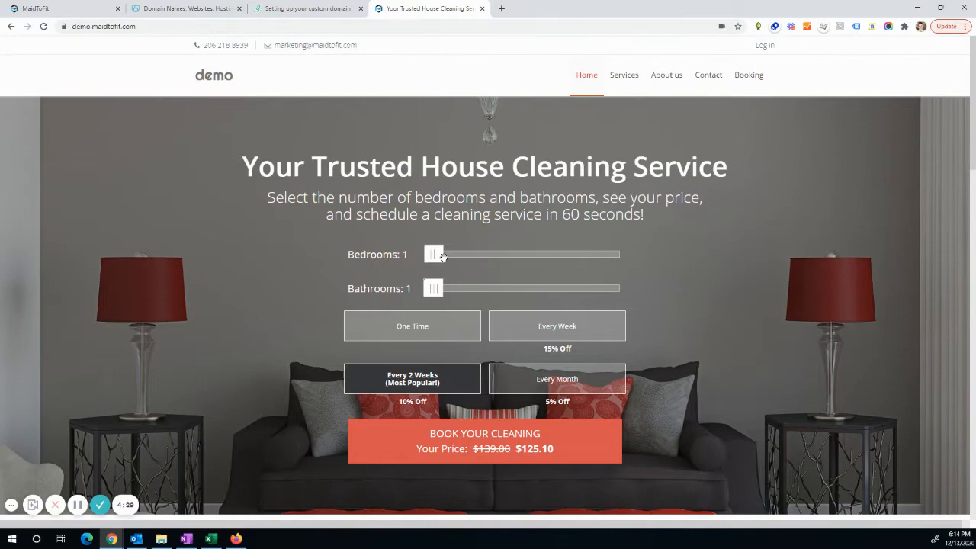
drag(433, 253, 503, 253)
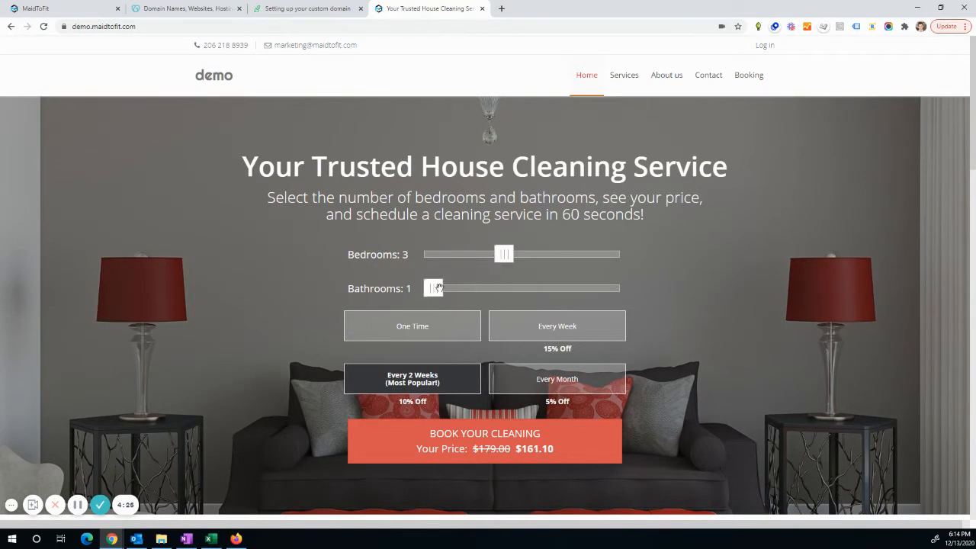
drag(433, 289, 467, 288)
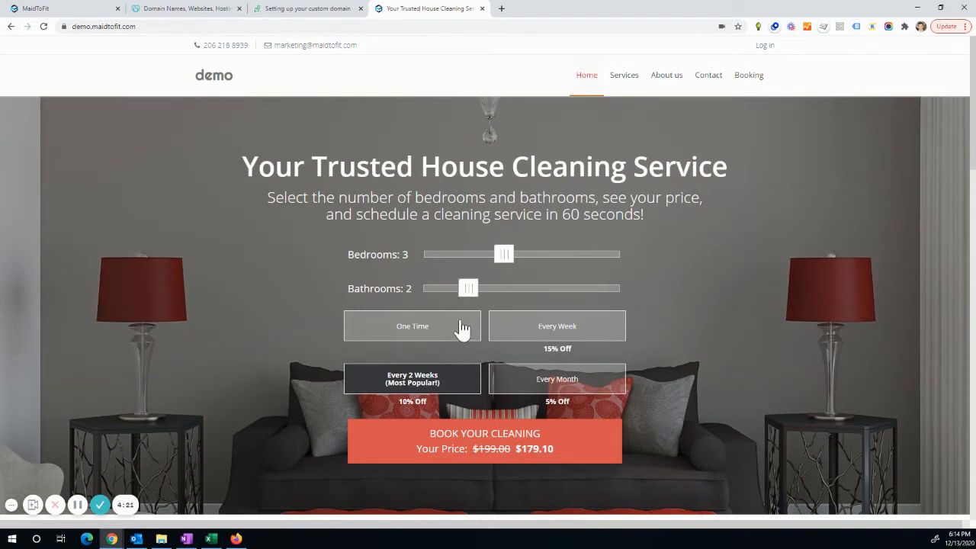
- Choose a one-time cleaning at $199.00 and start booking it
click(411, 326)
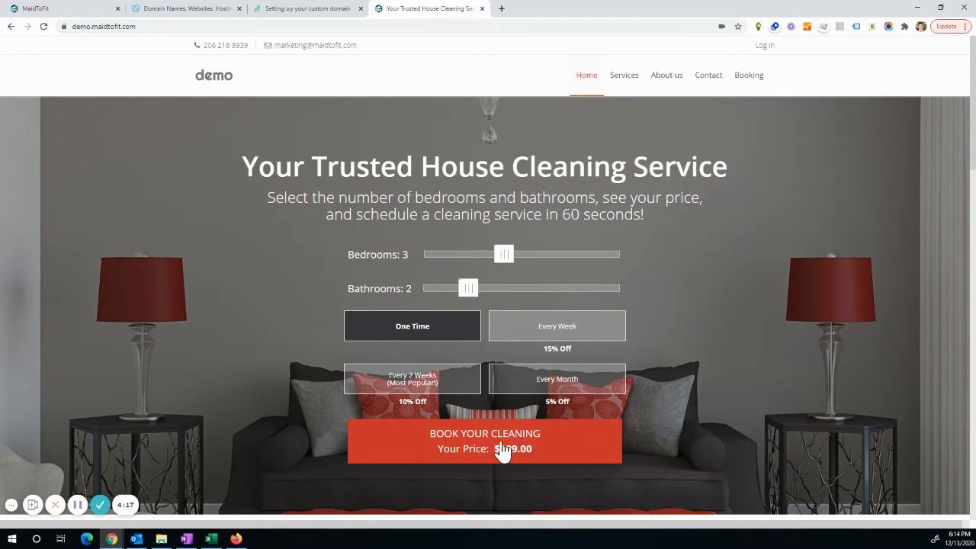
click(485, 441)
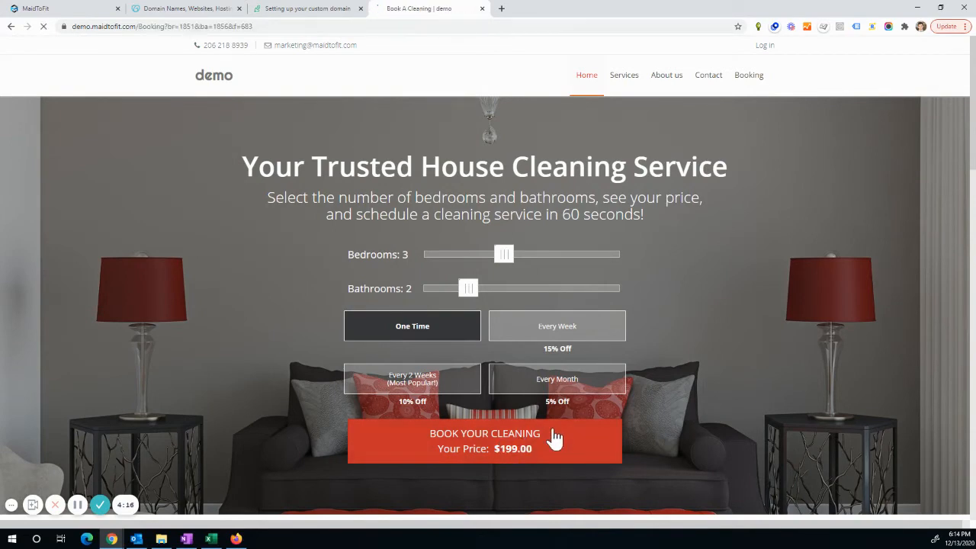
- Review the Book A Cleaning page's How Often options and $199.00 booking summary
click(486, 439)
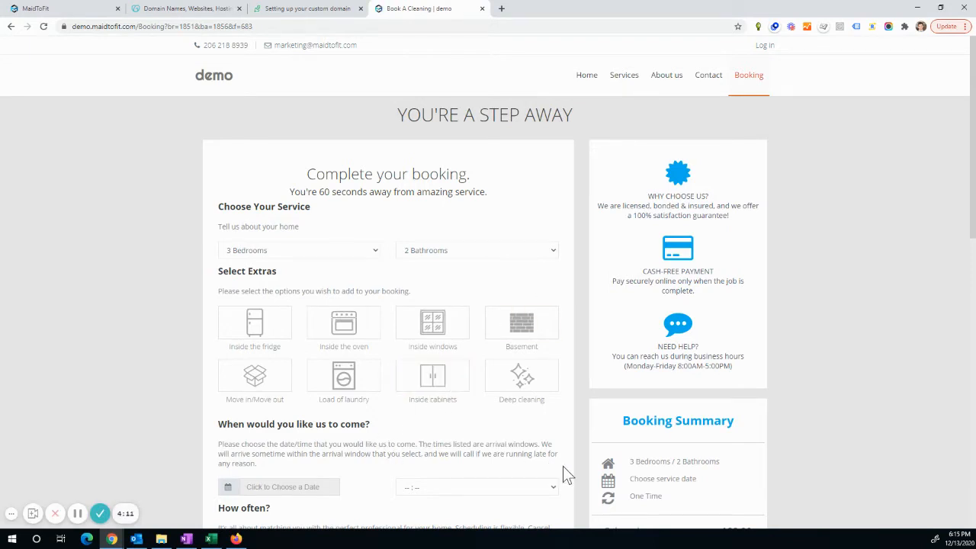
scroll(down, 3)
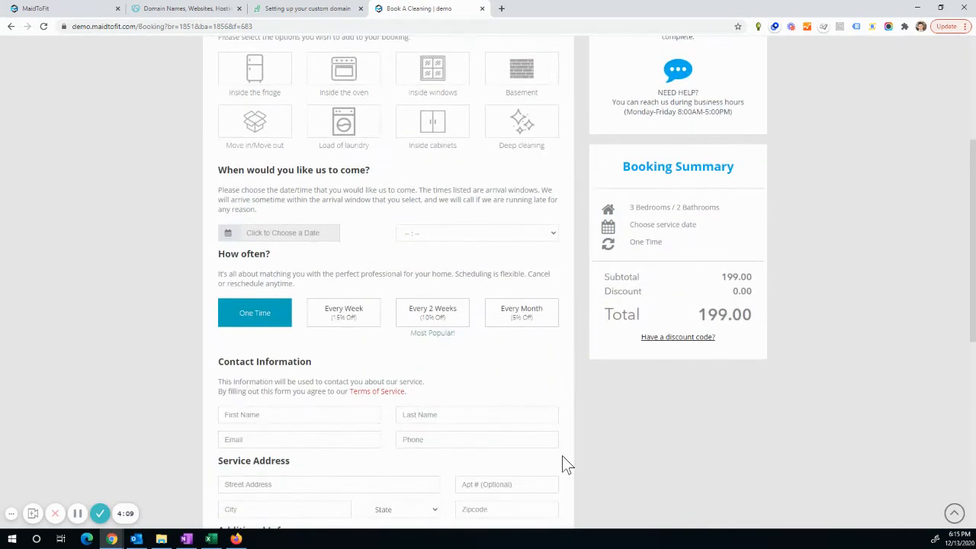
mouse_move(568, 440)
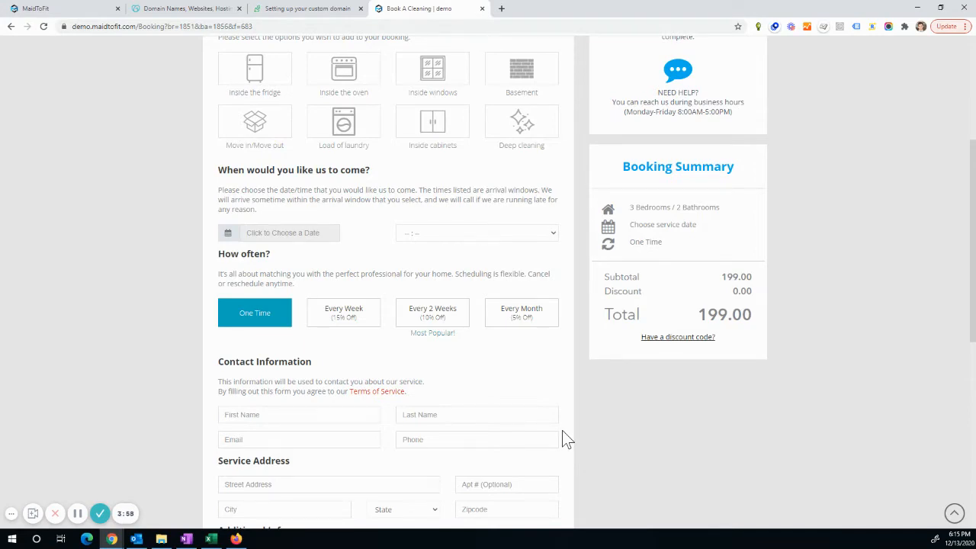
scroll(up, 3)
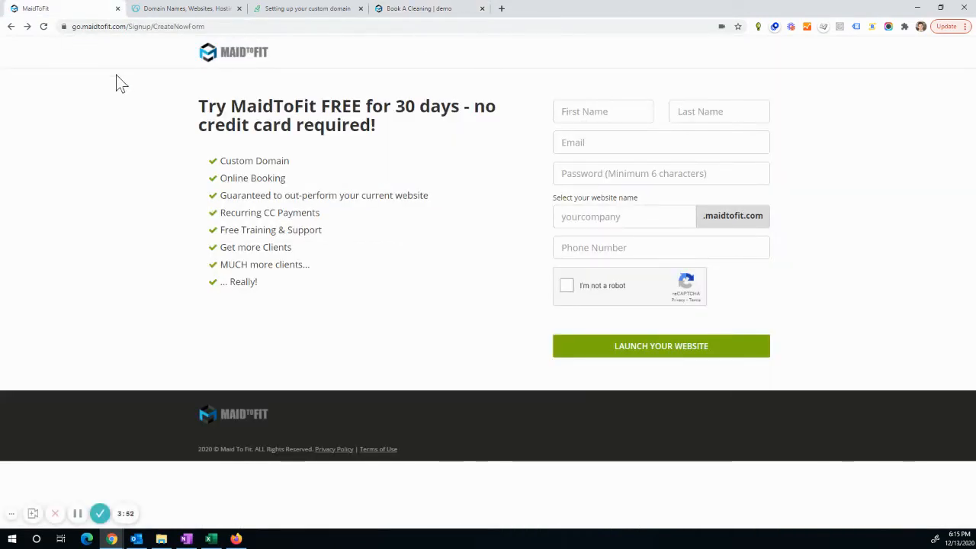
mouse_move(216, 119)
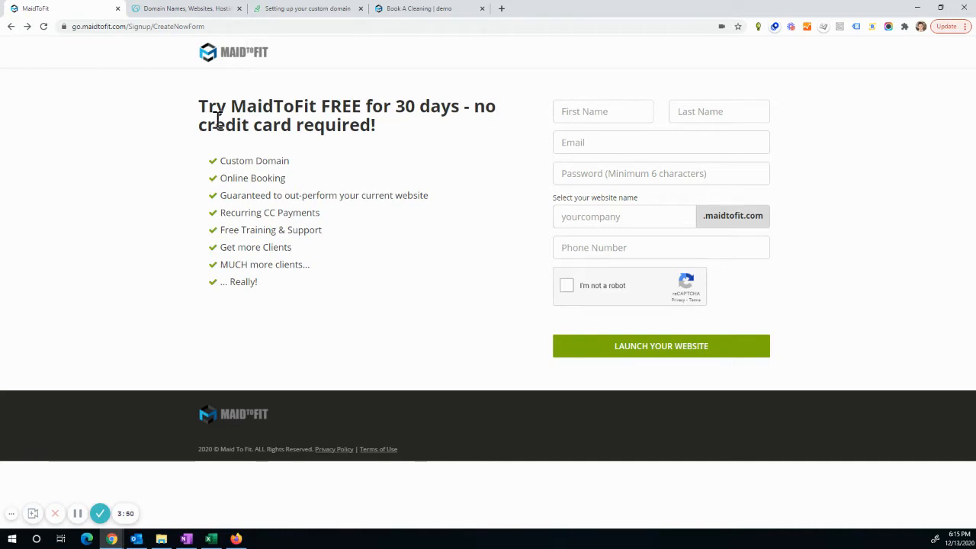
- Enter the first name 'JOhn' and last name 'Doe' on the sign-up form
click(602, 112)
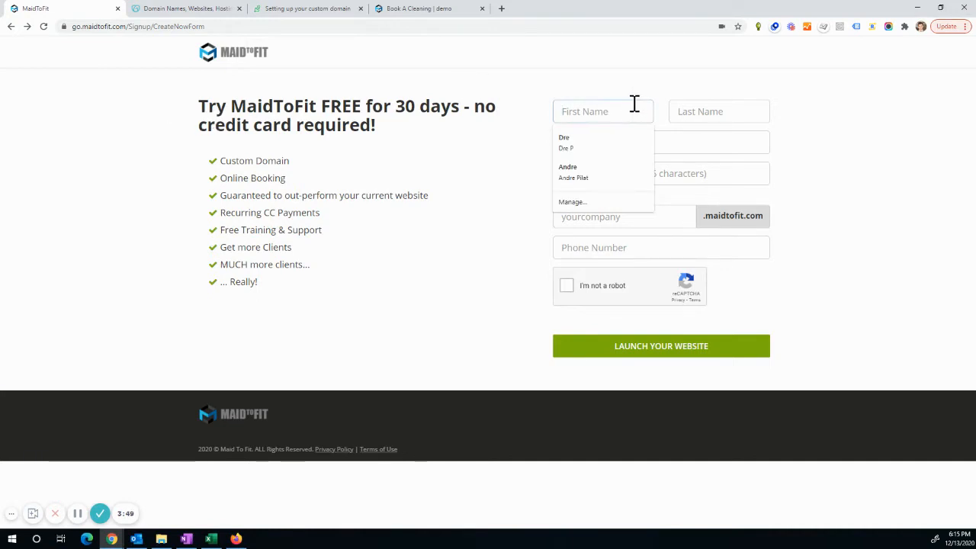
text(JOhn)
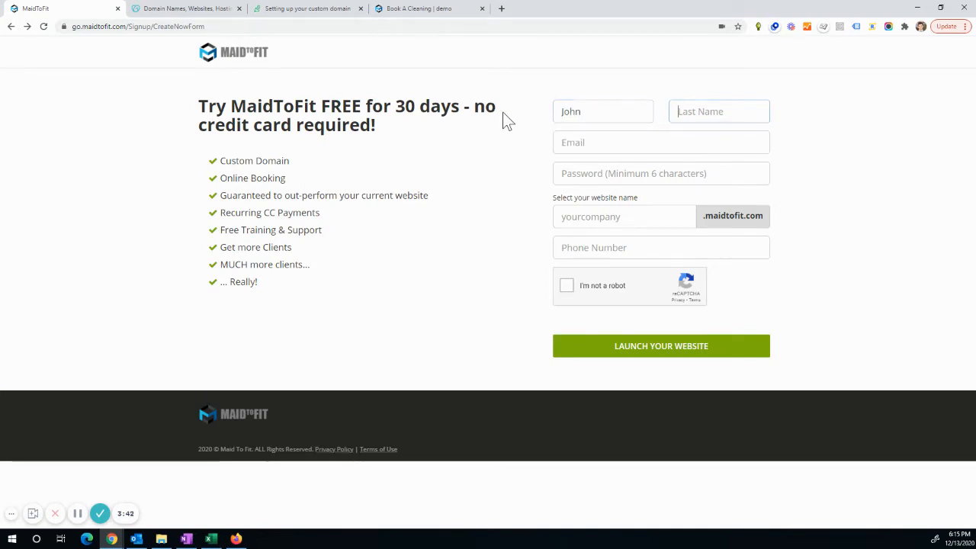
text(Doe)
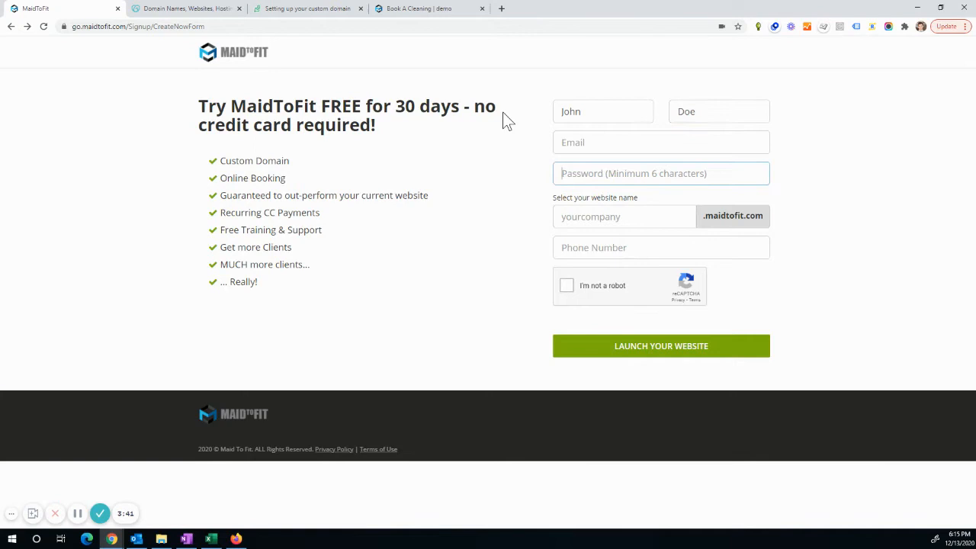
click(660, 142)
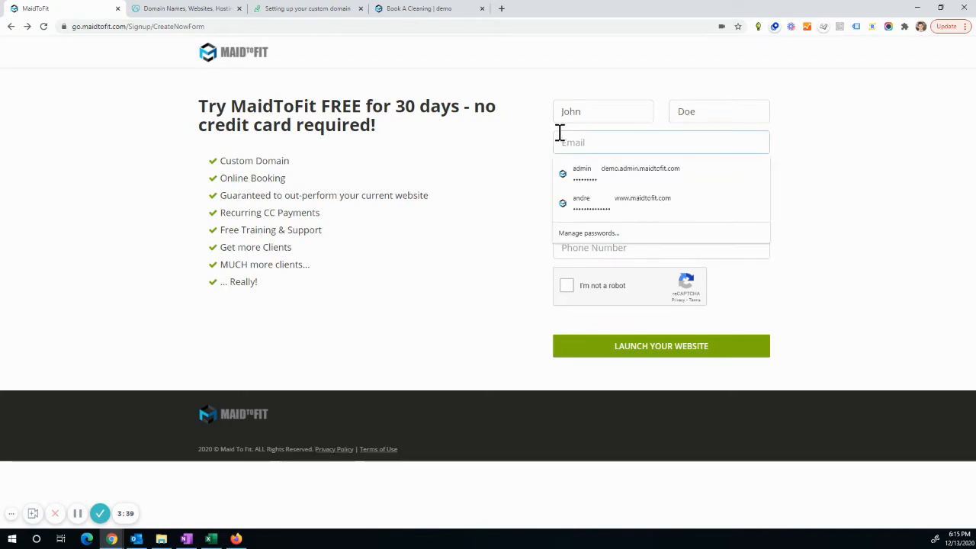
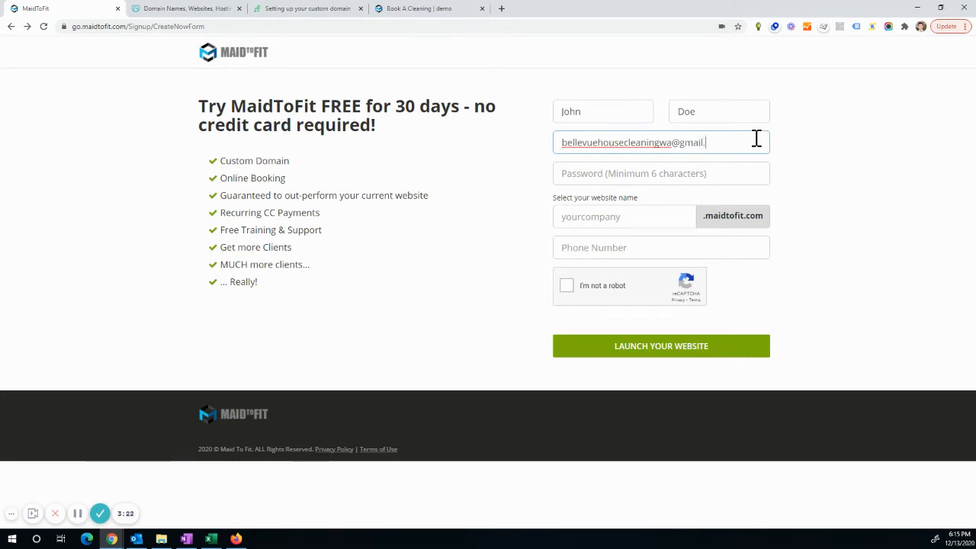
click(662, 174)
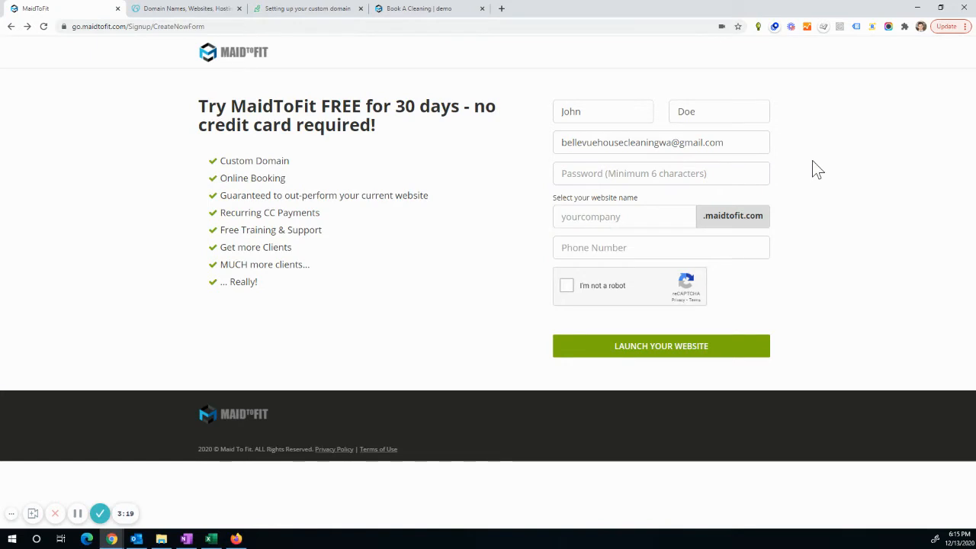
- Add a password, the website name bellevuehousecleaningco and the business phone number
click(660, 174)
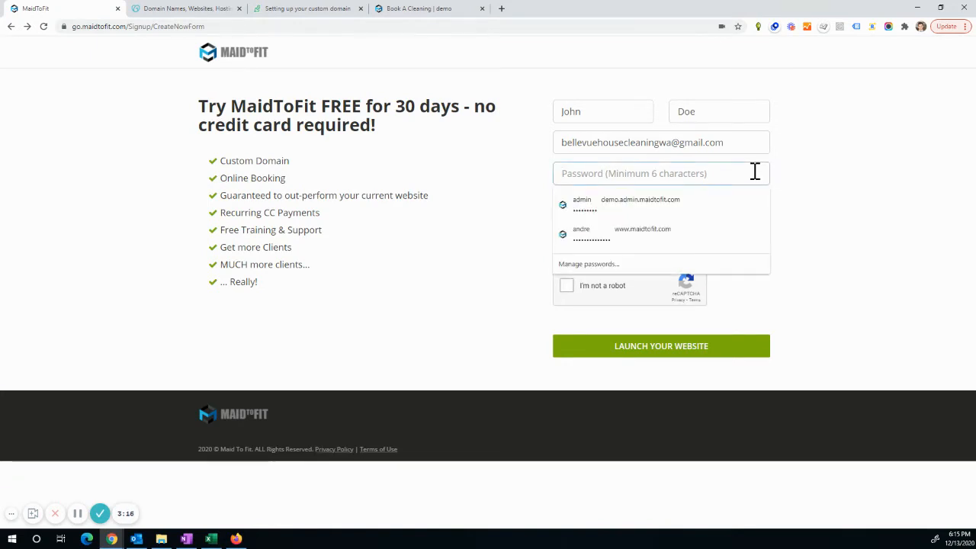
text(•)
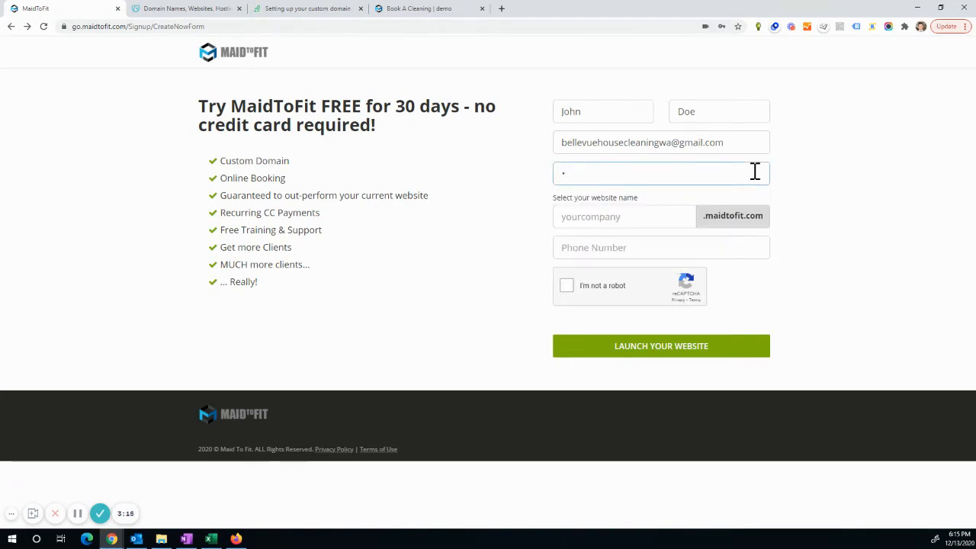
text(••••)
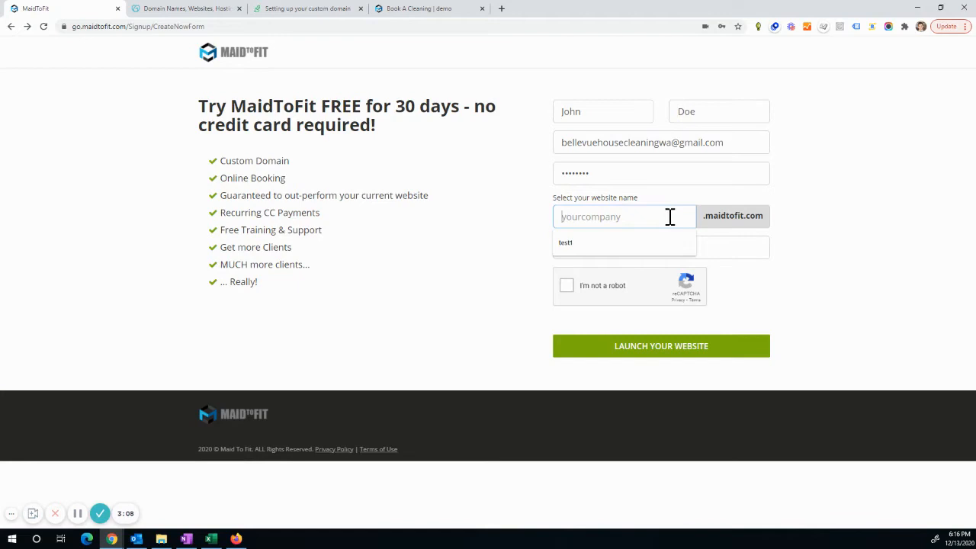
text(bellevuehousecleaningco)
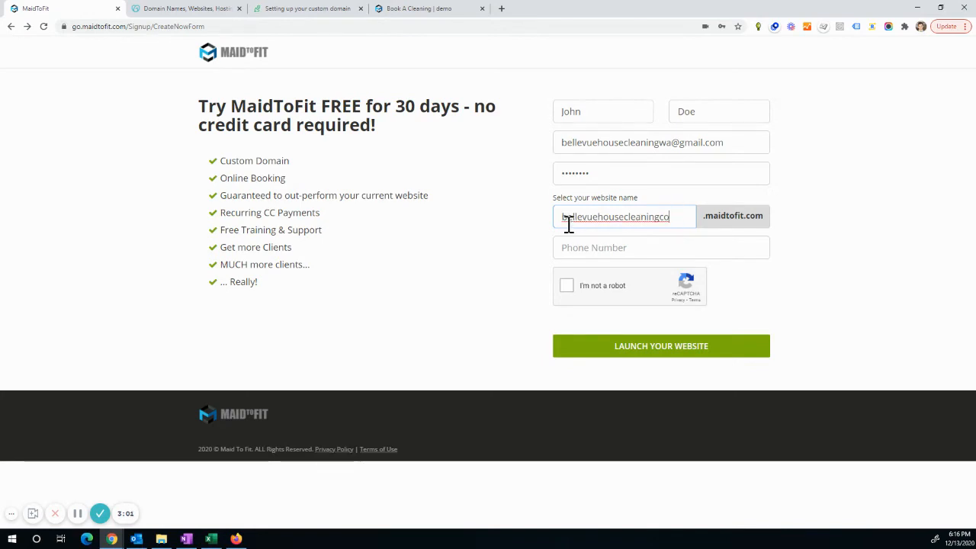
mouse_move(683, 223)
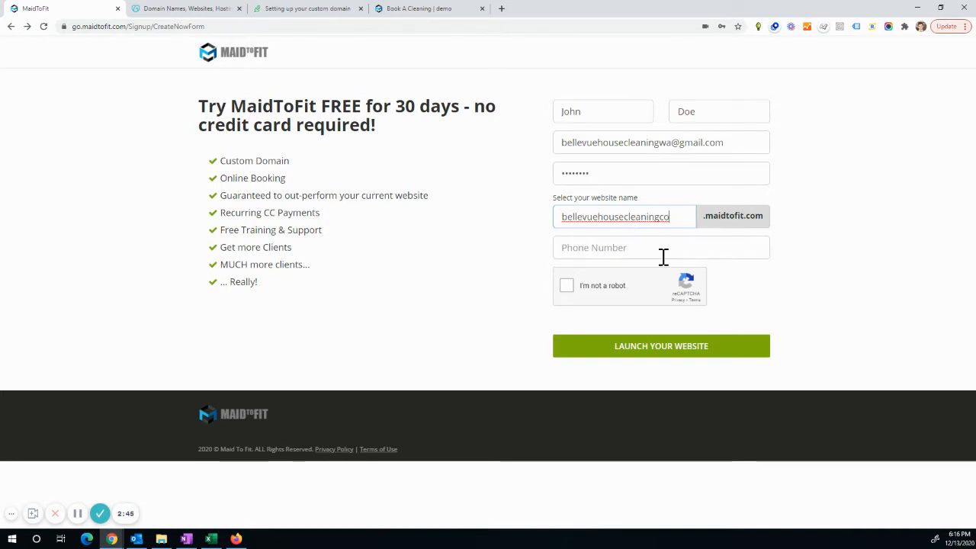
click(662, 247)
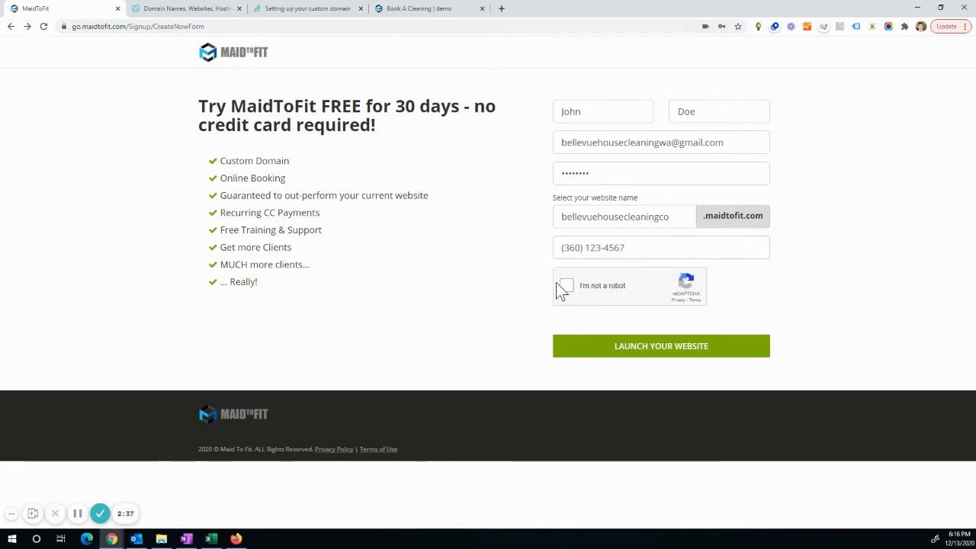
- Confirm the 'I'm not a robot' check and launch the new website
click(564, 285)
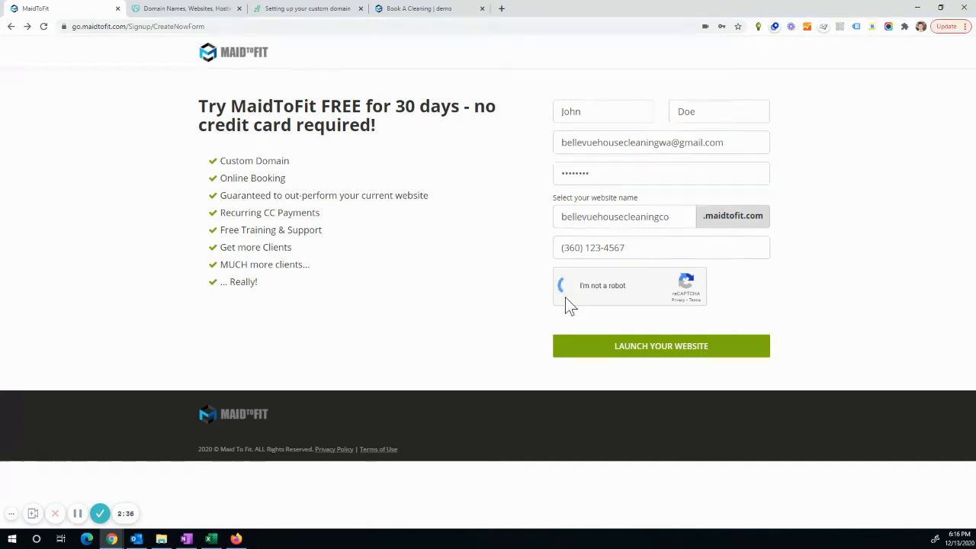
click(568, 285)
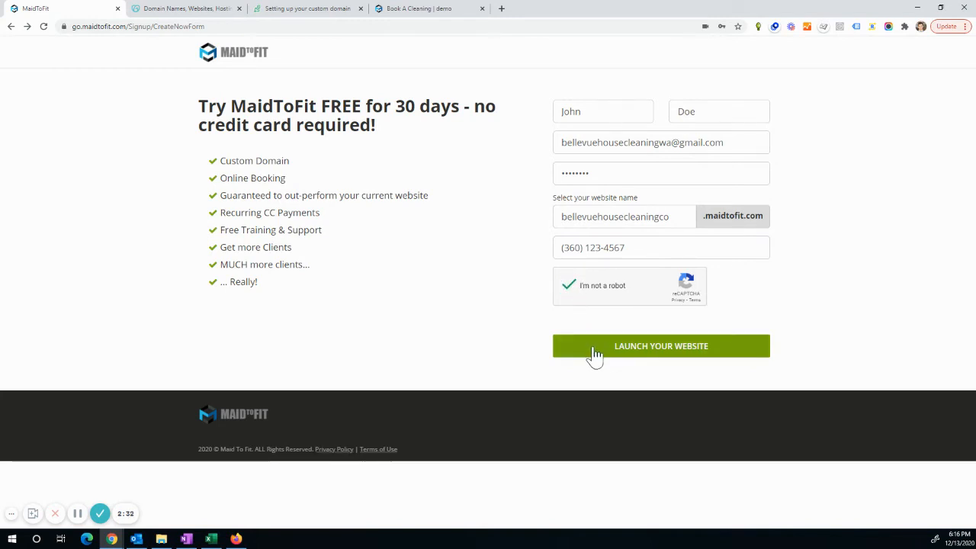
click(660, 345)
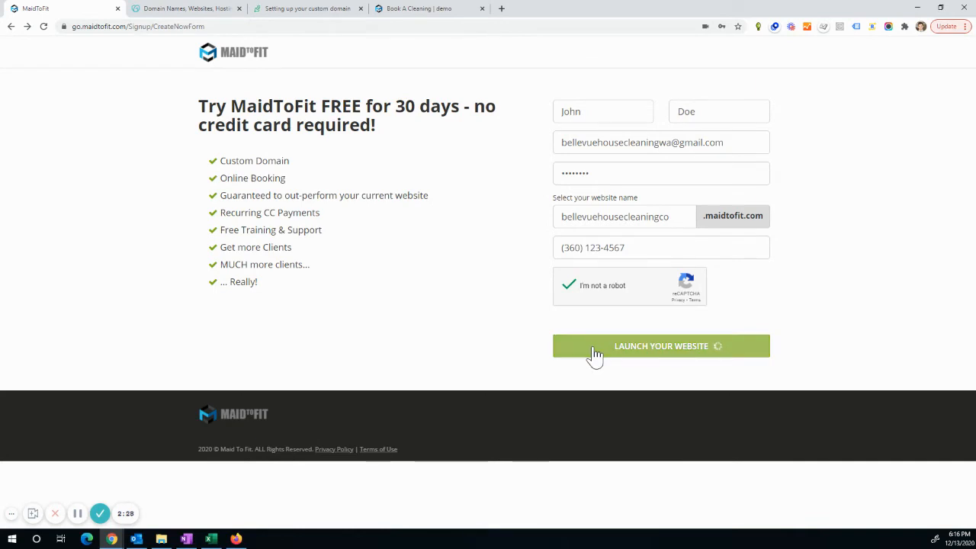
click(661, 345)
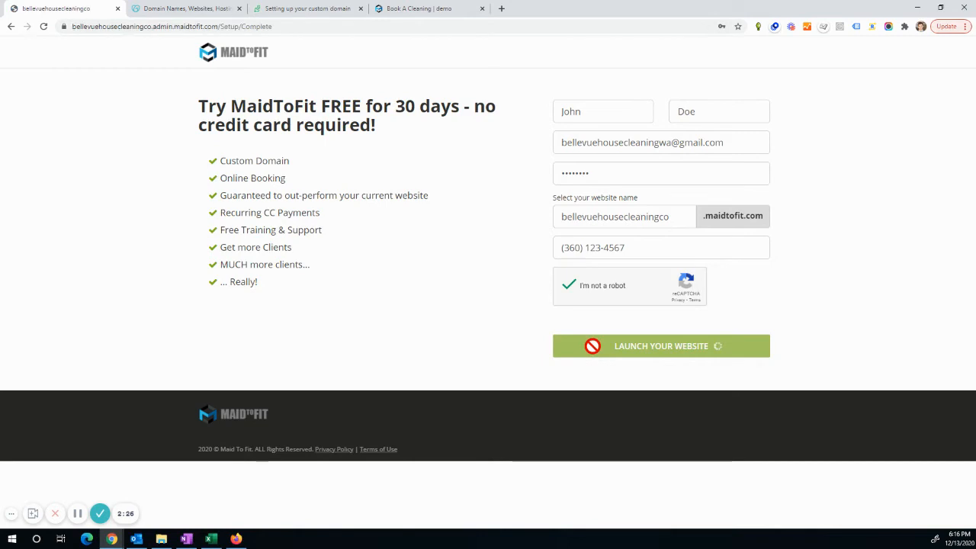
click(661, 345)
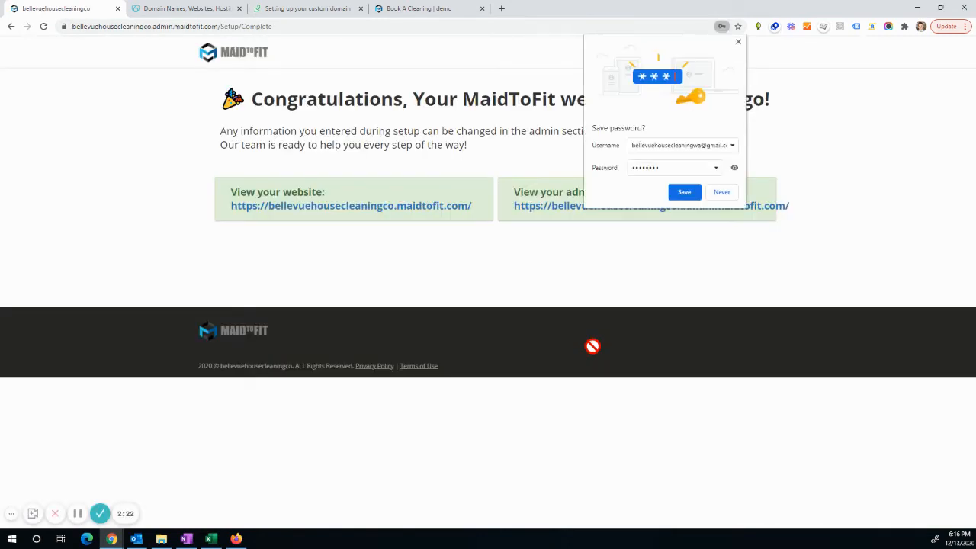
- Dismiss Chrome's offer to save the password
click(720, 193)
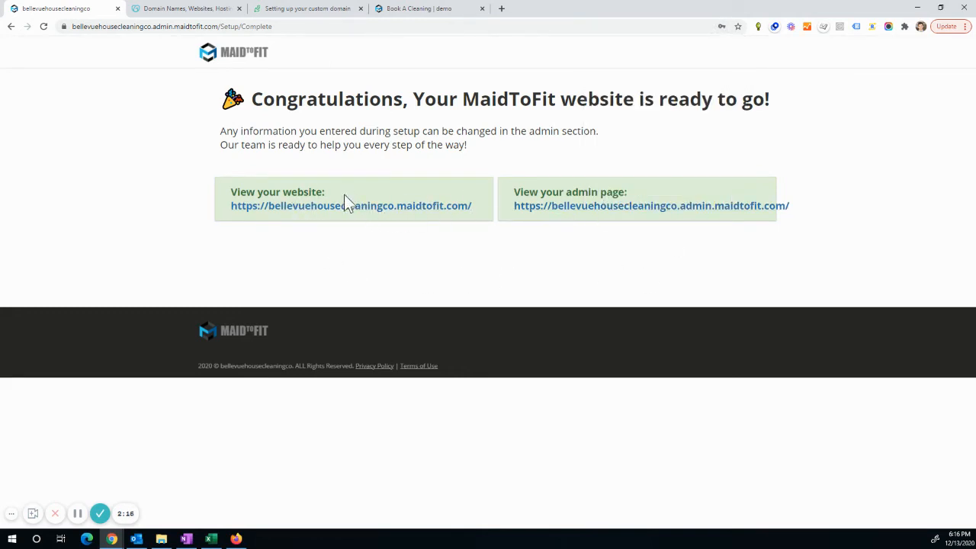
mouse_move(328, 222)
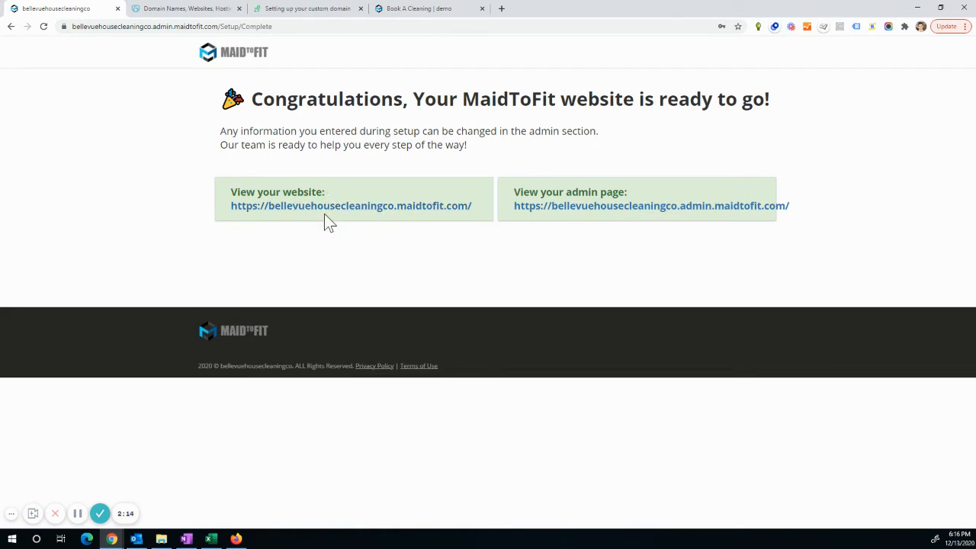
mouse_move(320, 206)
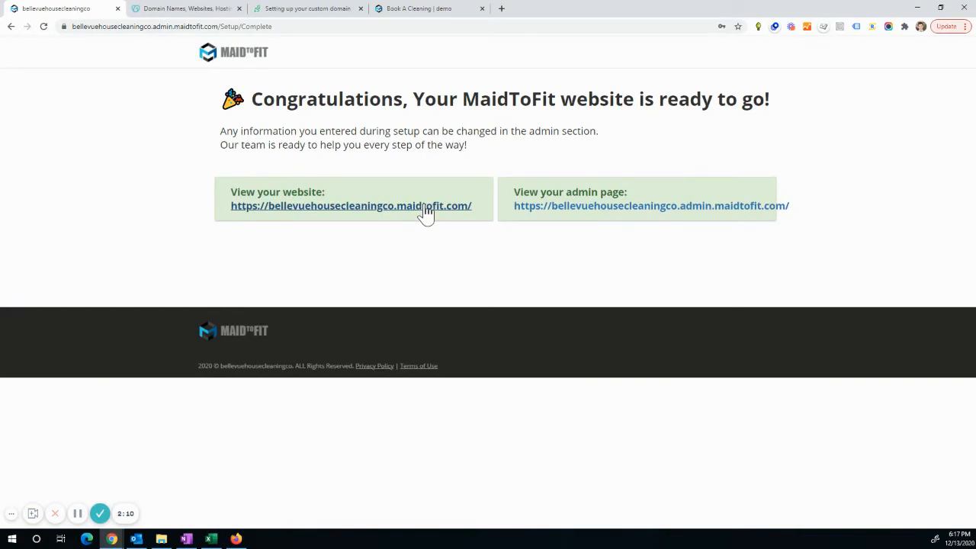
- Open the live bellevuehousecleaningco site and browse its price-calculator home page
click(351, 204)
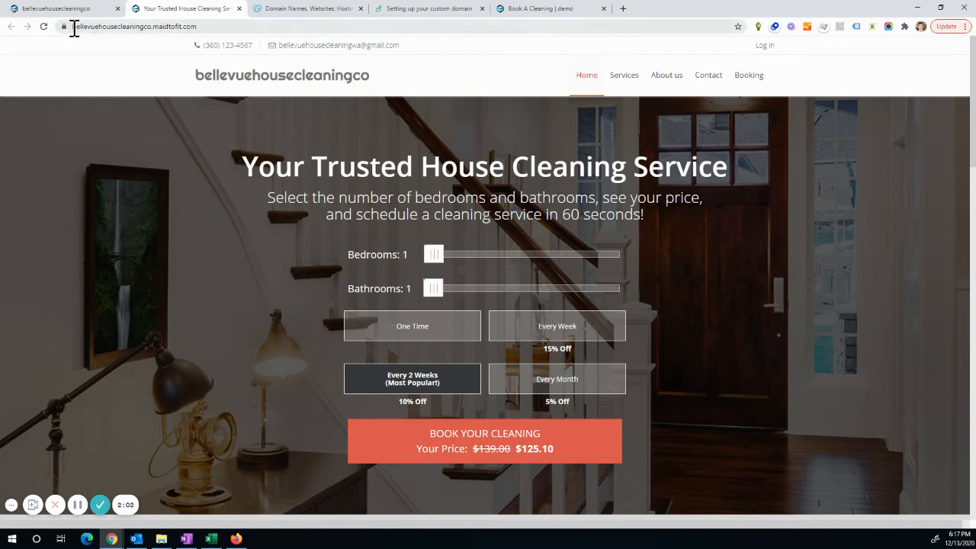
click(138, 27)
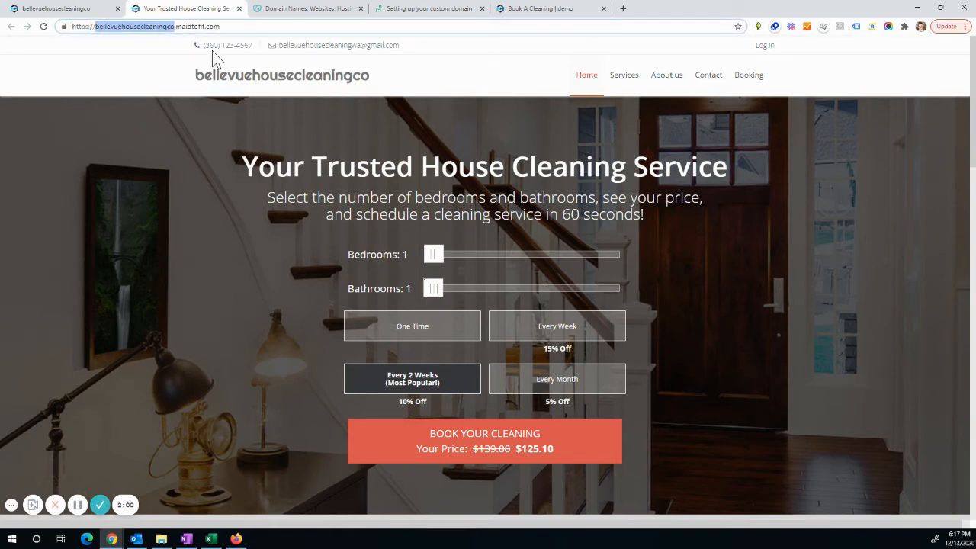
mouse_move(481, 107)
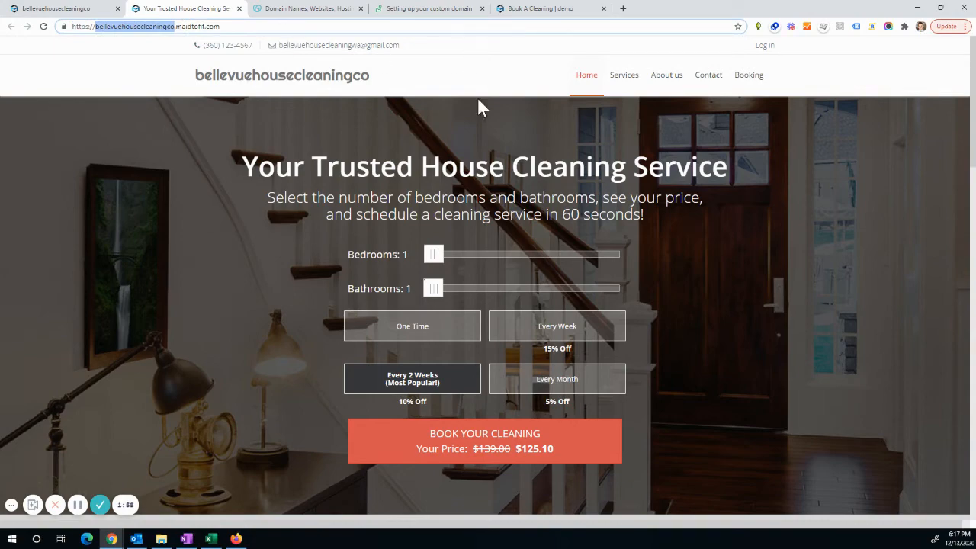
scroll(down, 3)
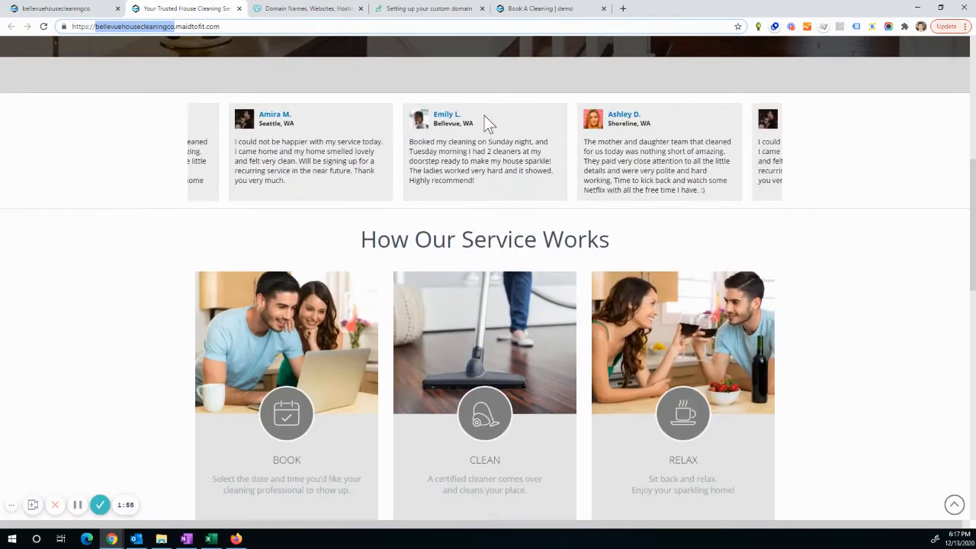
scroll(down, 3)
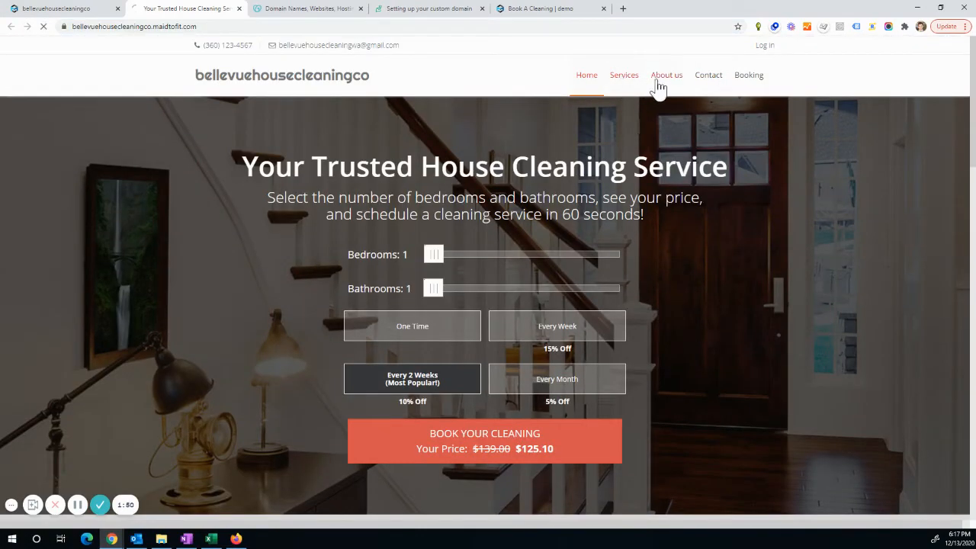
- Tour the site's Services, About Us, Contact and Booking pages
click(624, 75)
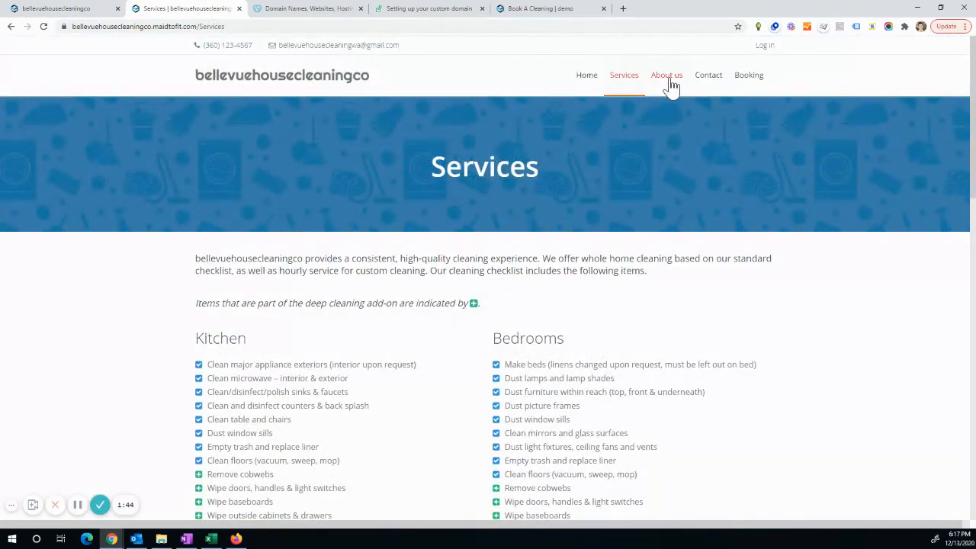
click(667, 74)
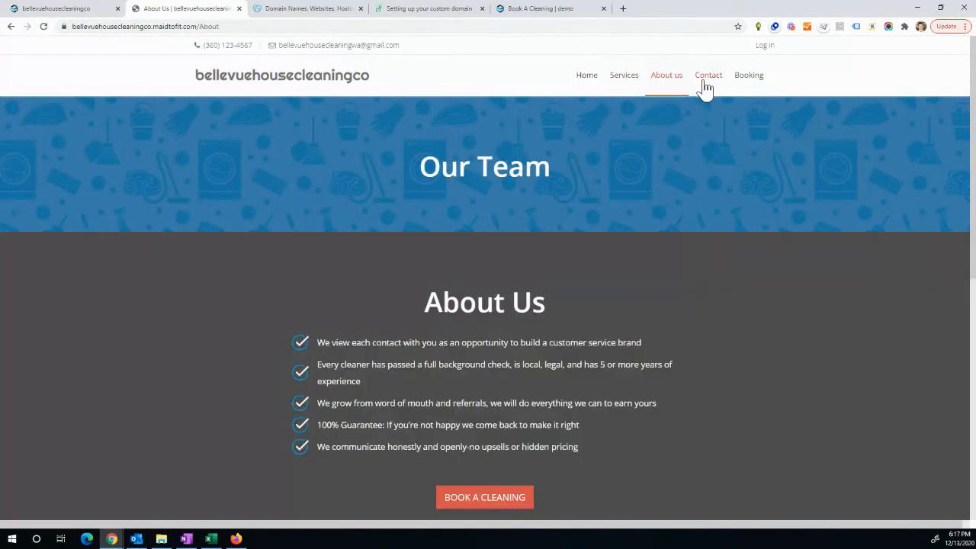
click(707, 75)
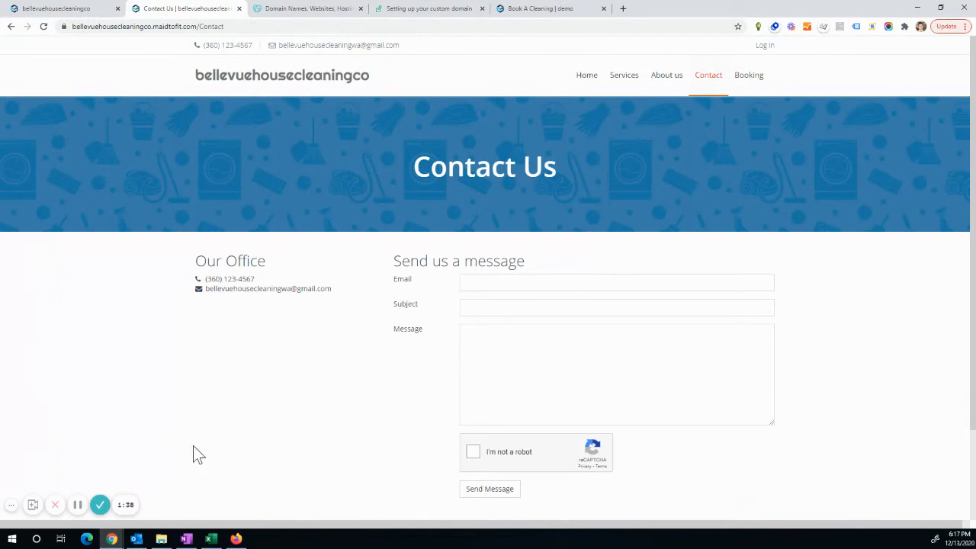
scroll(down, 3)
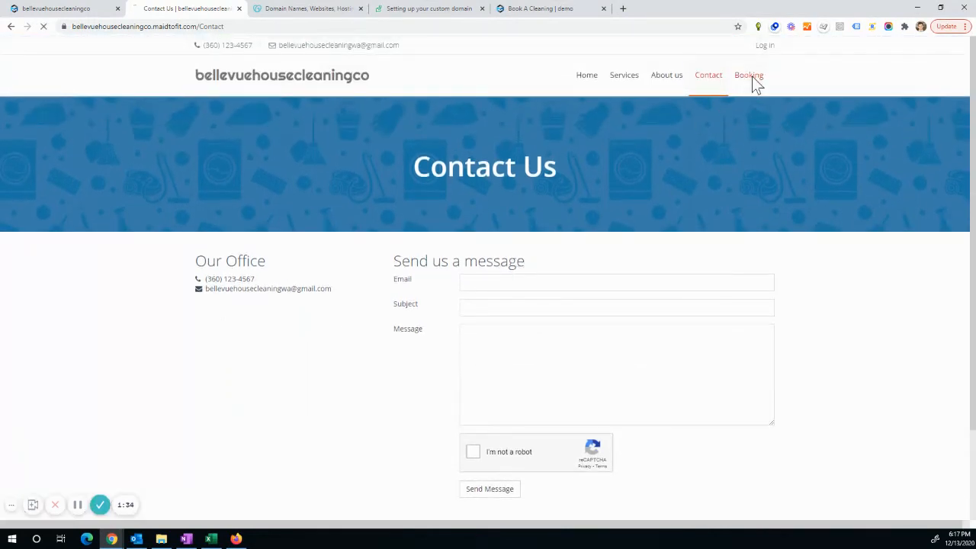
click(749, 75)
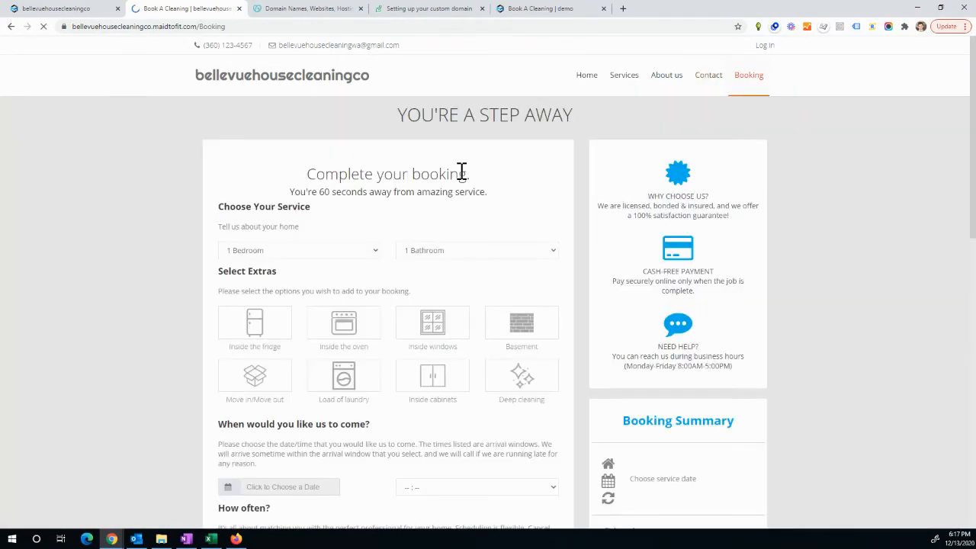
scroll(down, 3)
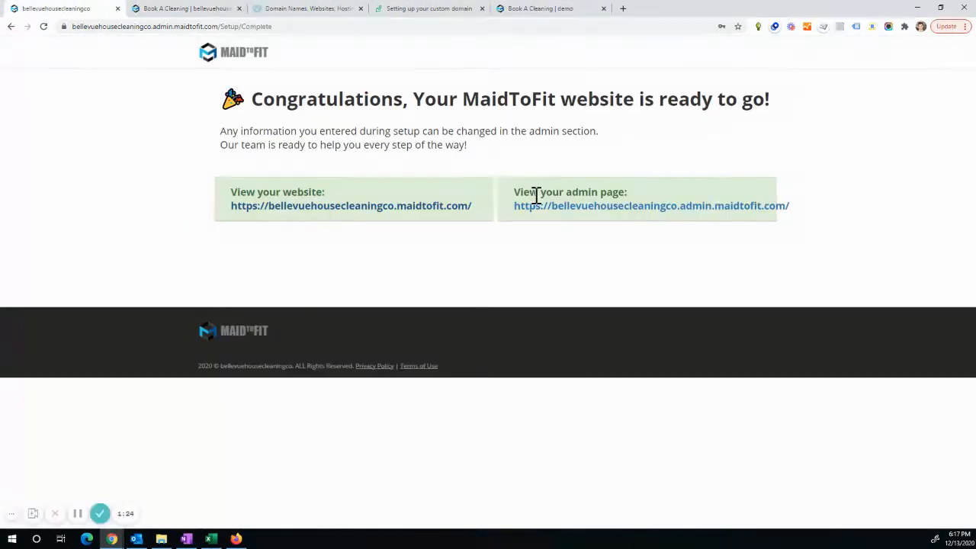
mouse_move(548, 216)
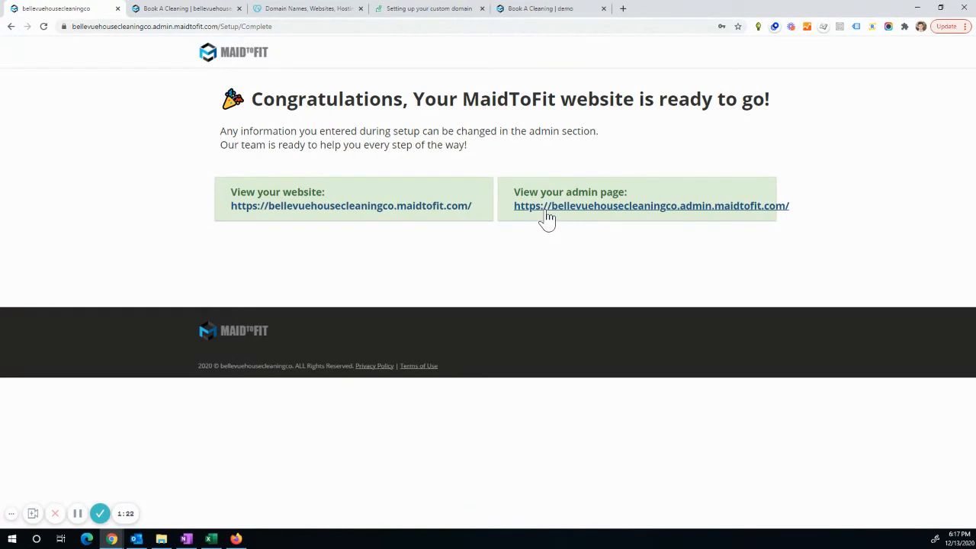
- Open the admin dashboard via the 'View your admin page' link
click(650, 204)
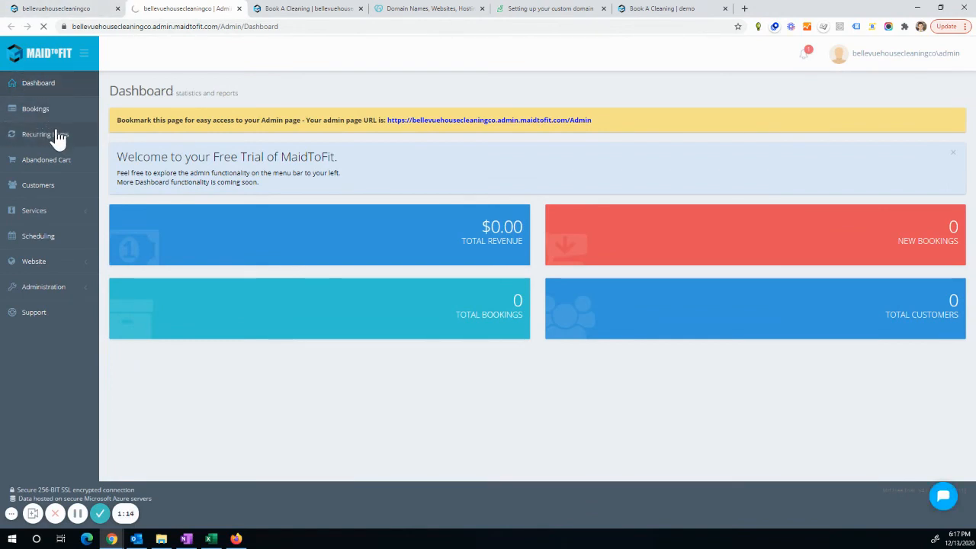
- View the empty Bookings and Abandoned Cart pages, then expand the Website section
click(35, 107)
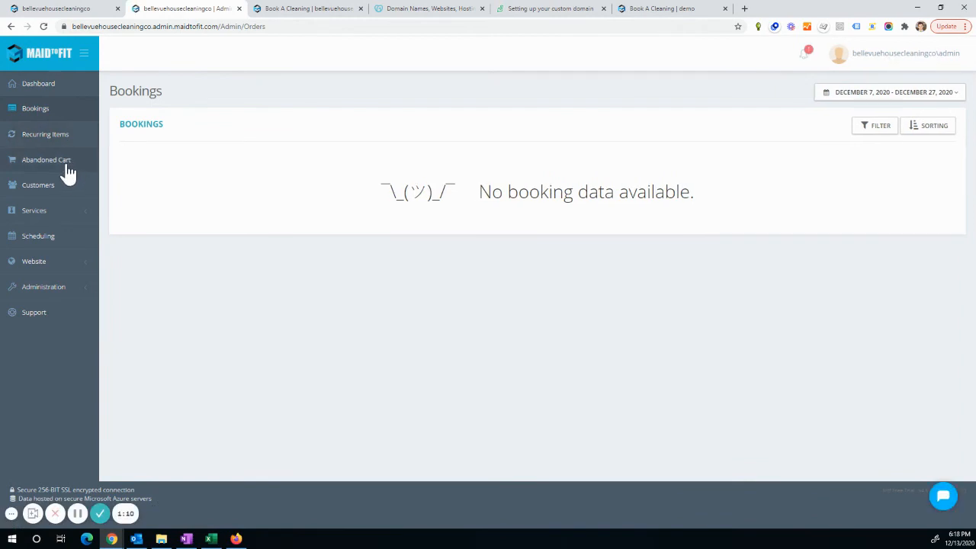
click(46, 160)
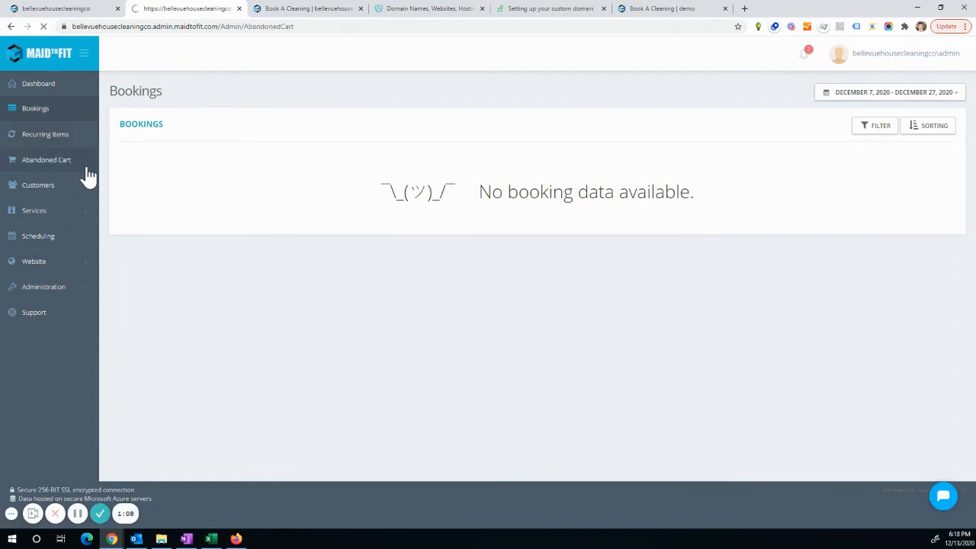
click(45, 160)
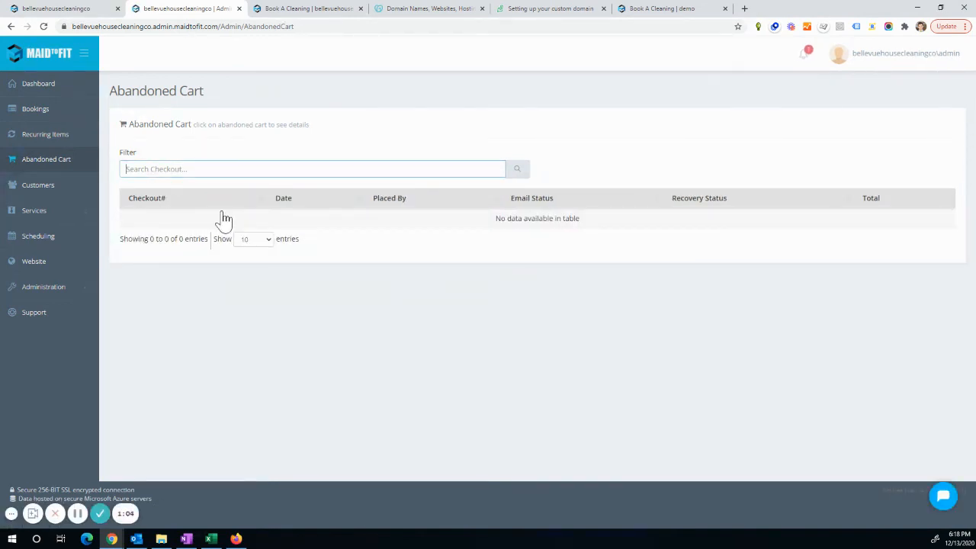
mouse_move(82, 213)
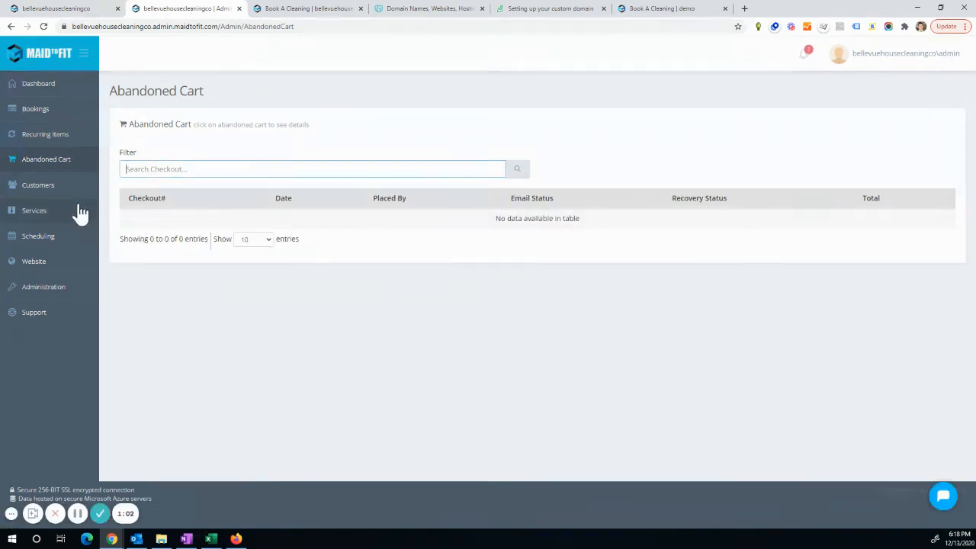
click(34, 261)
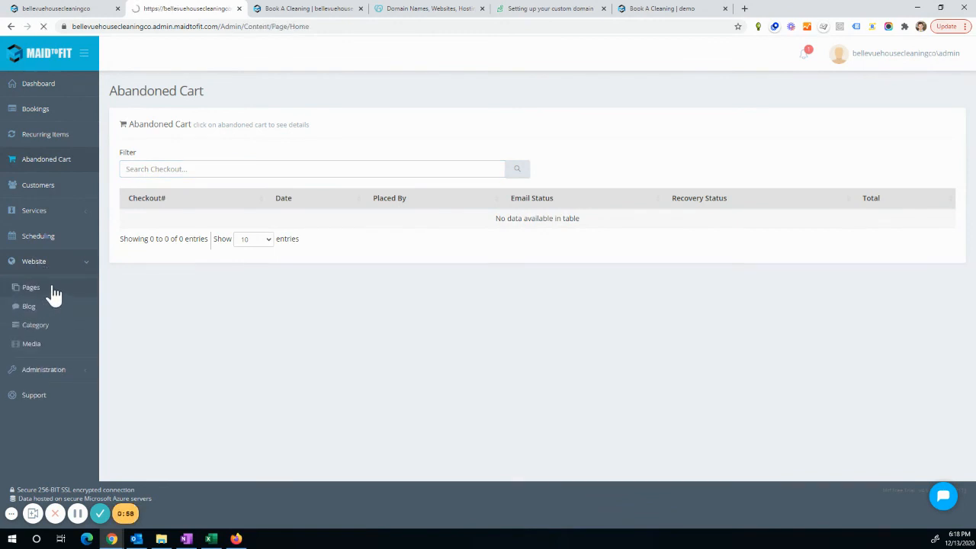
- Show the Home page's SEO title in the Website > Pages content editor, then return to the live booking page
click(31, 287)
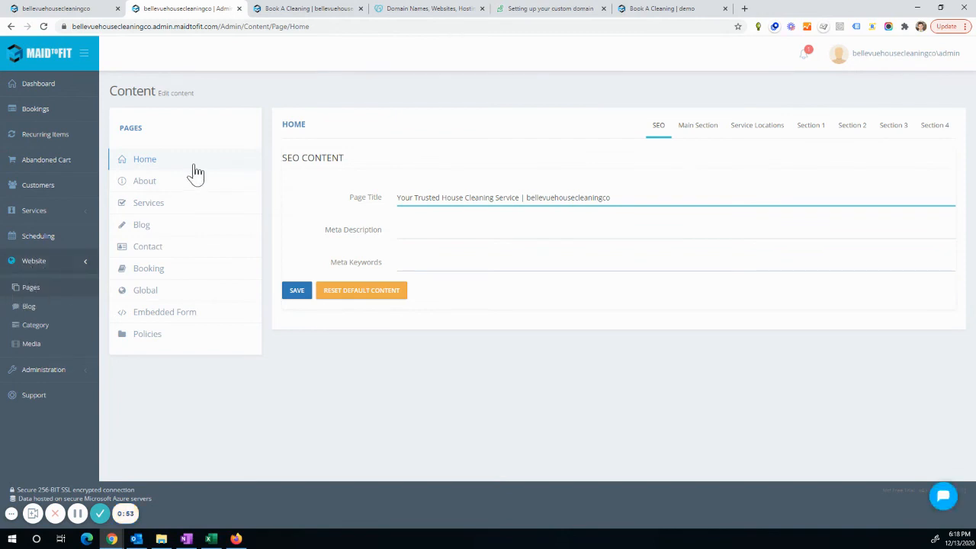
click(305, 9)
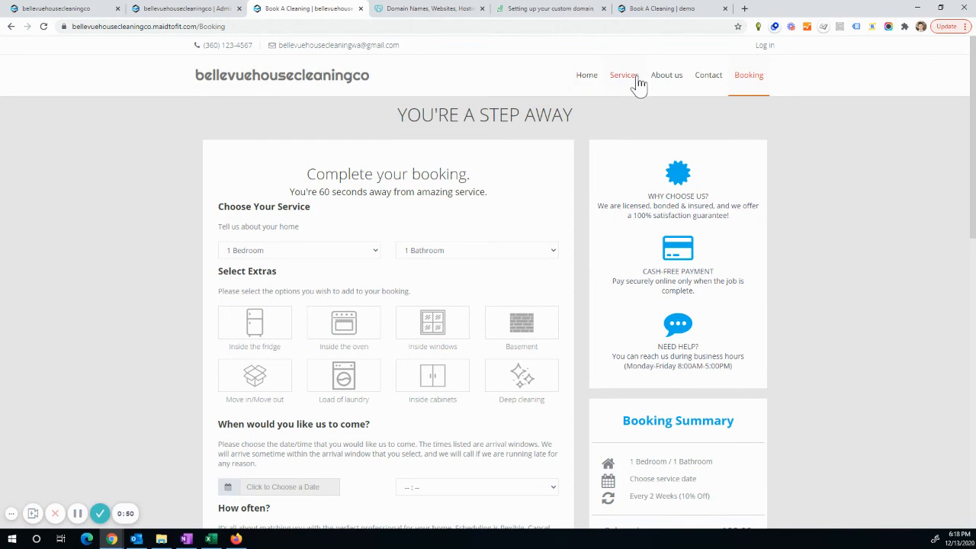
mouse_move(749, 74)
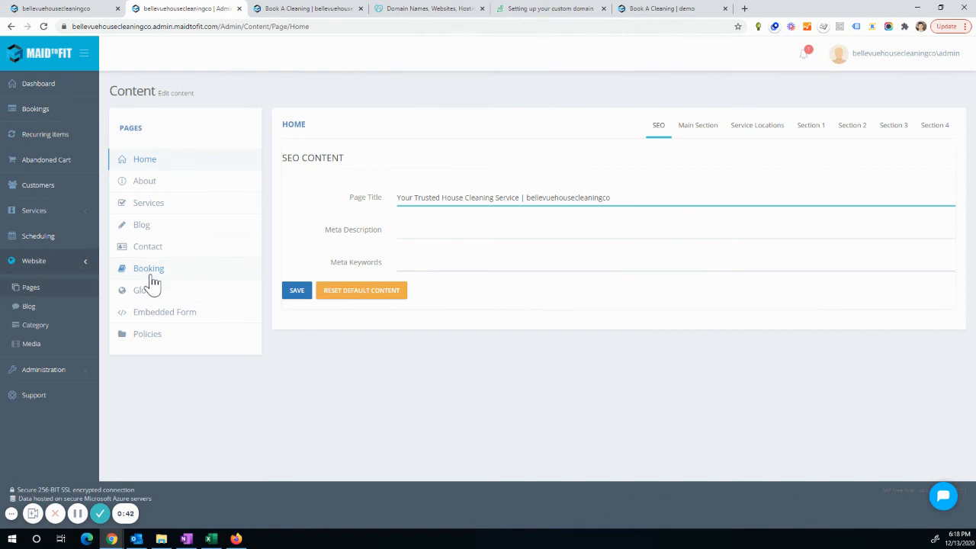
mouse_move(152, 288)
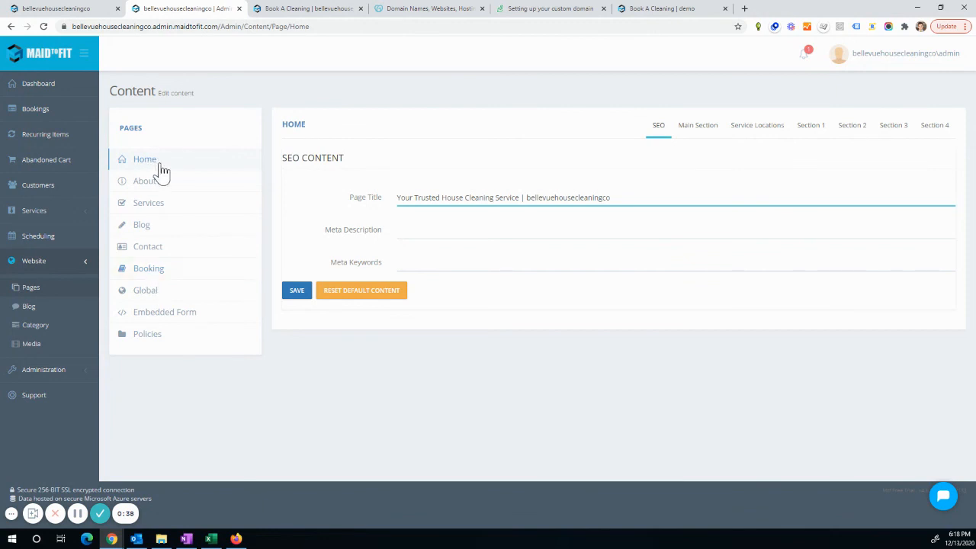
mouse_move(60, 222)
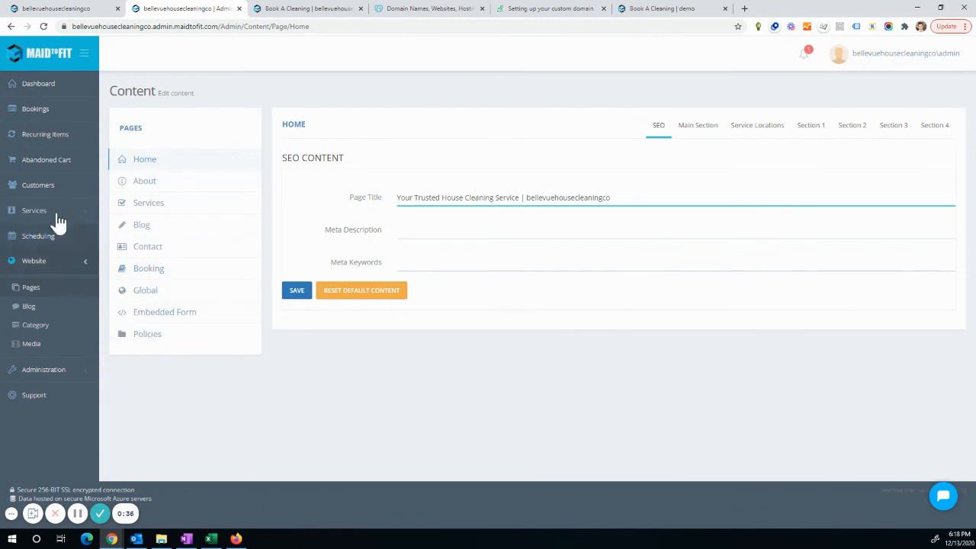
mouse_move(42, 374)
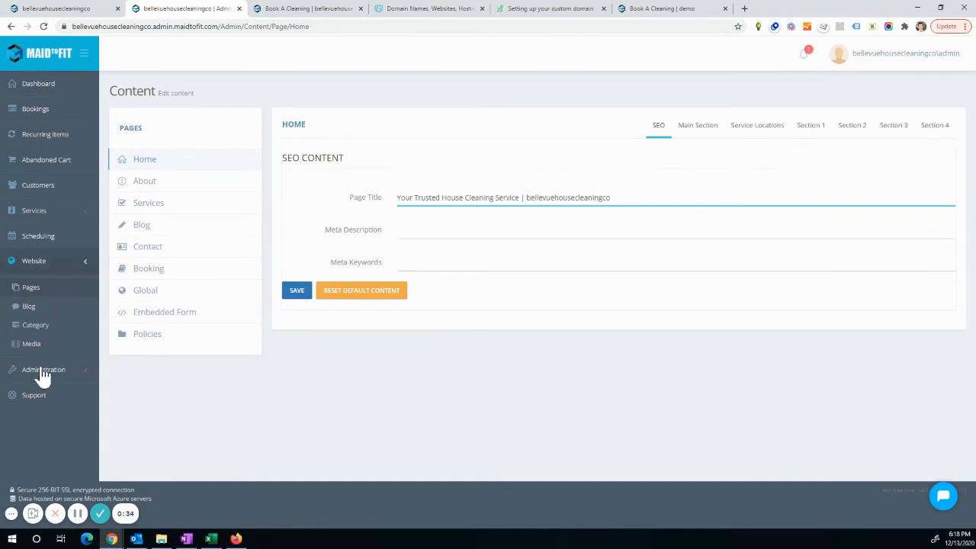
mouse_move(101, 513)
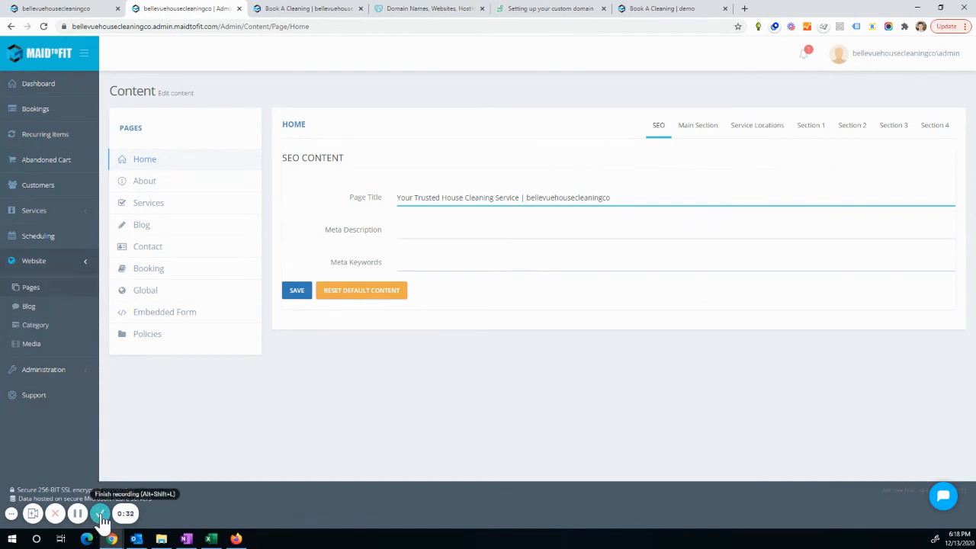